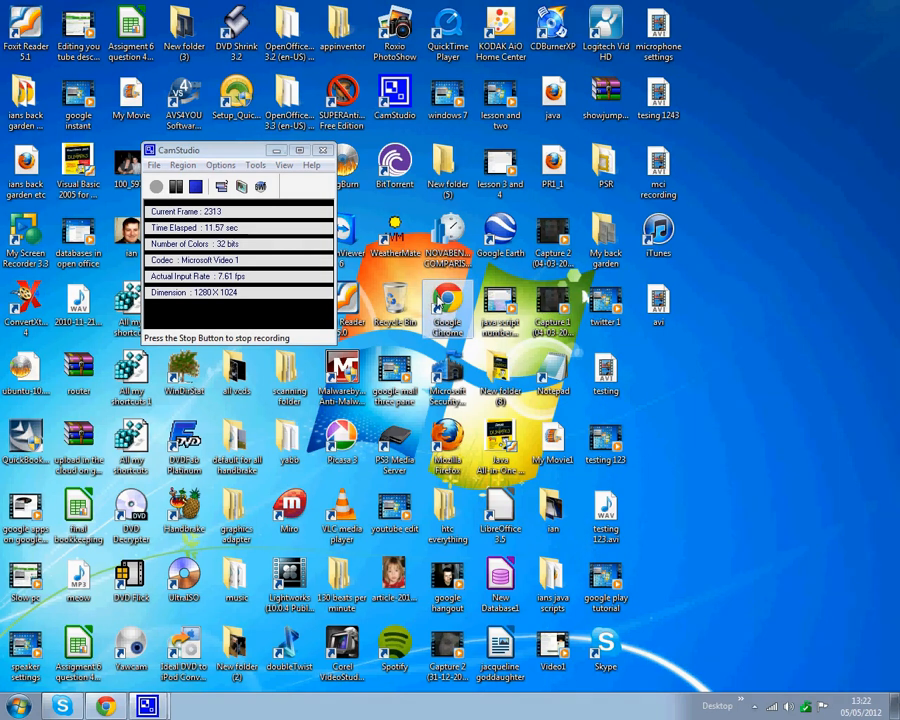
- Launch Google Chrome, which opens on the Google UK home page
click(102, 704)
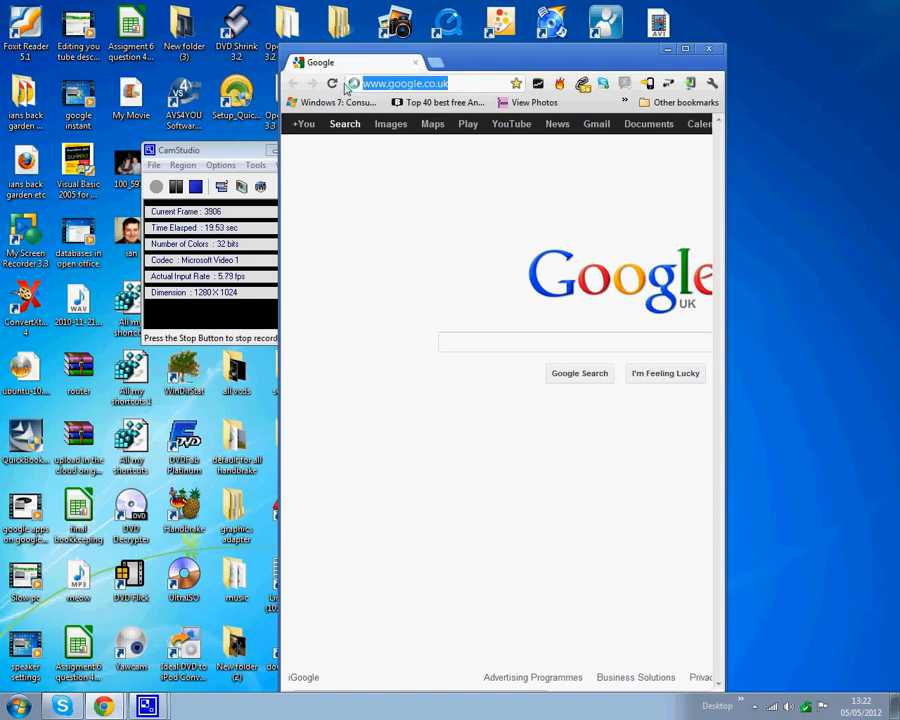
- Go to security.symantec.com, reaching the Norton Security Scan welcome page
text(security)
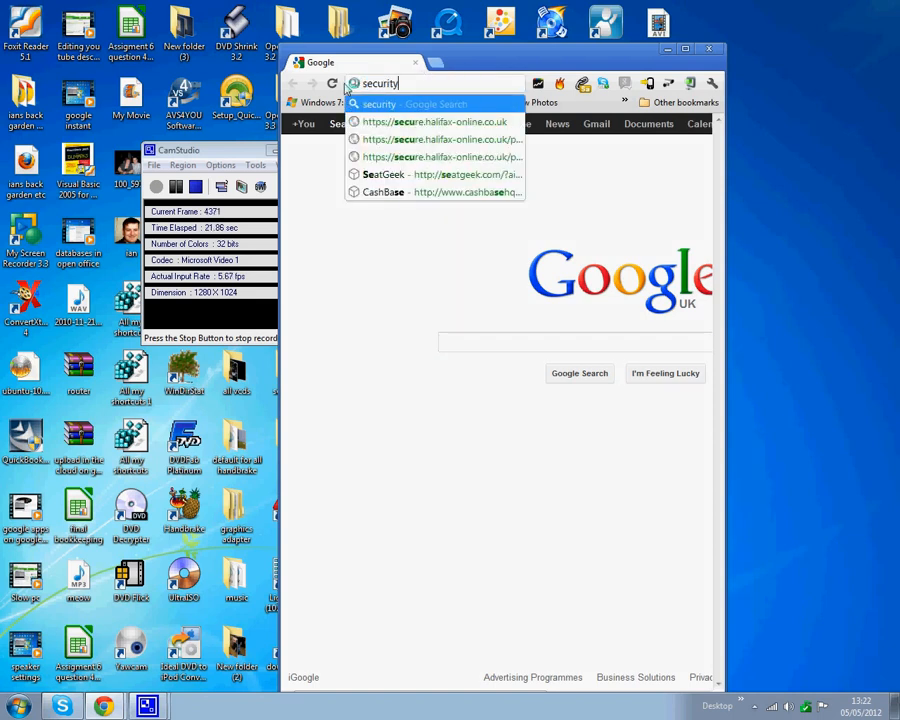
text(.symantec.com/sscv6/WelcomePage.asp)
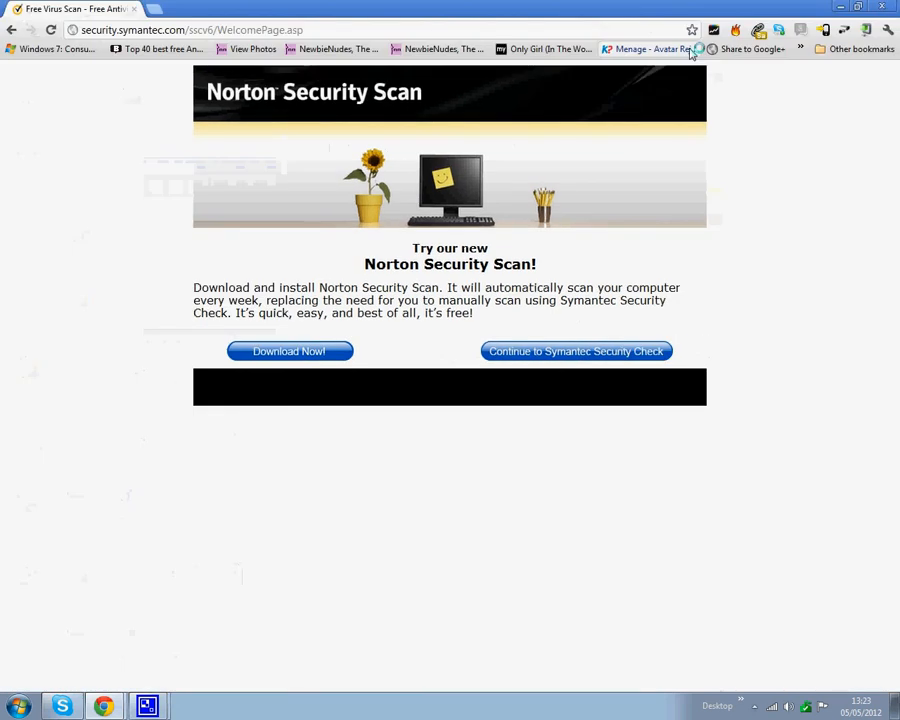
- Continue to the Symantec Security Check page with Security Scan and Virus Detection
click(576, 352)
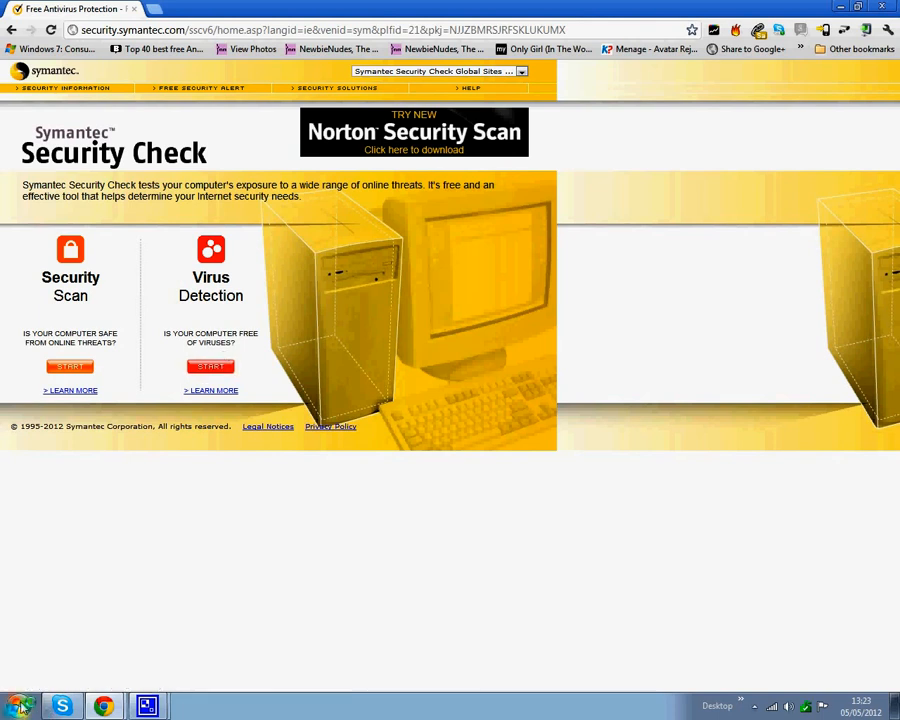
mouse_move(16, 702)
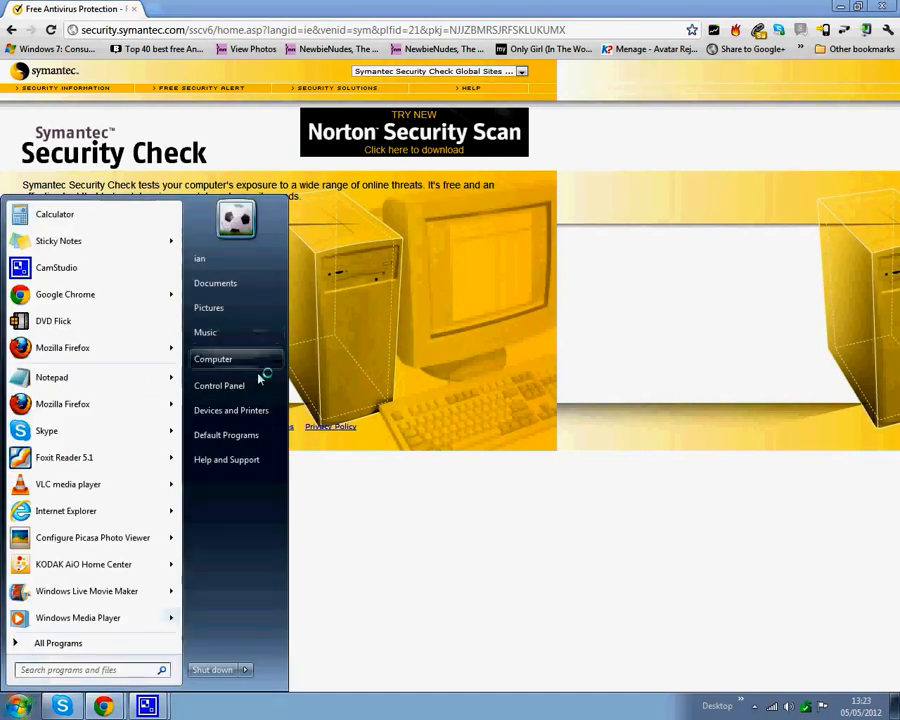
- Open Control Panel showing all settings items as small icons
click(218, 384)
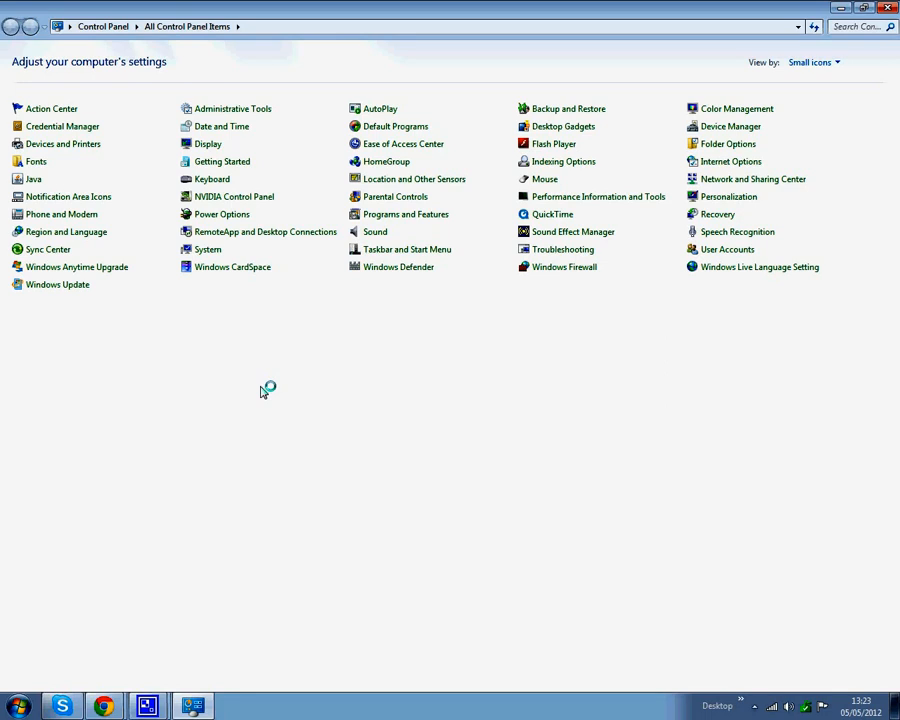
mouse_move(636, 162)
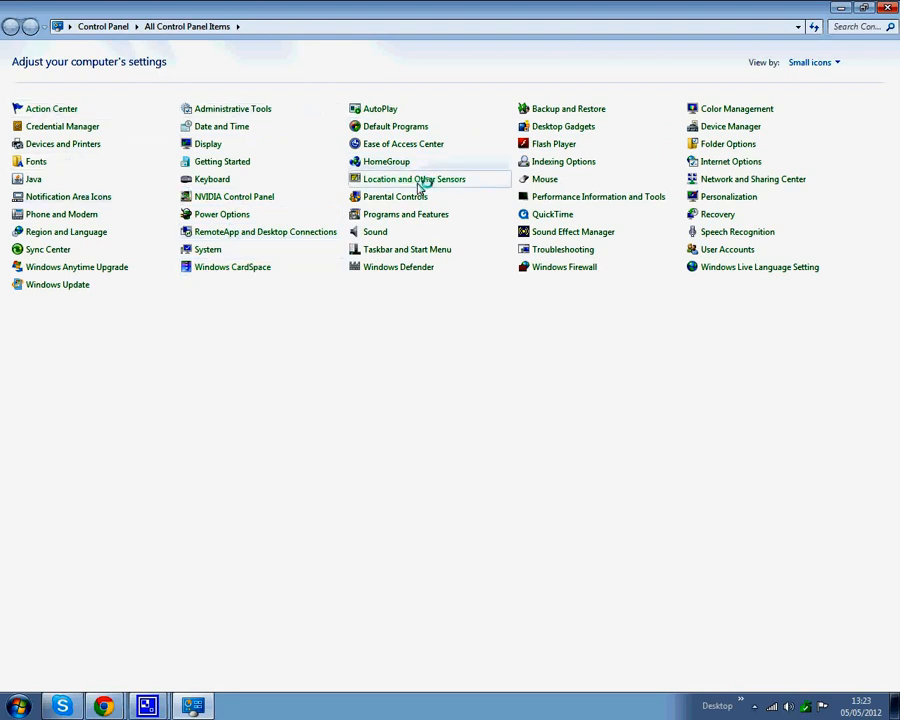
mouse_move(742, 168)
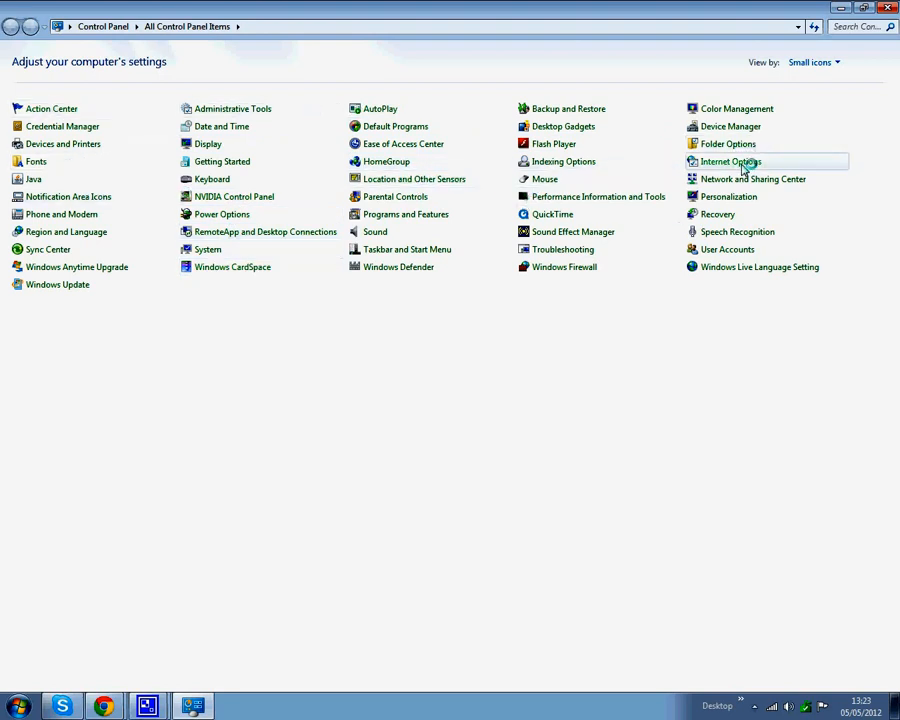
mouse_move(732, 160)
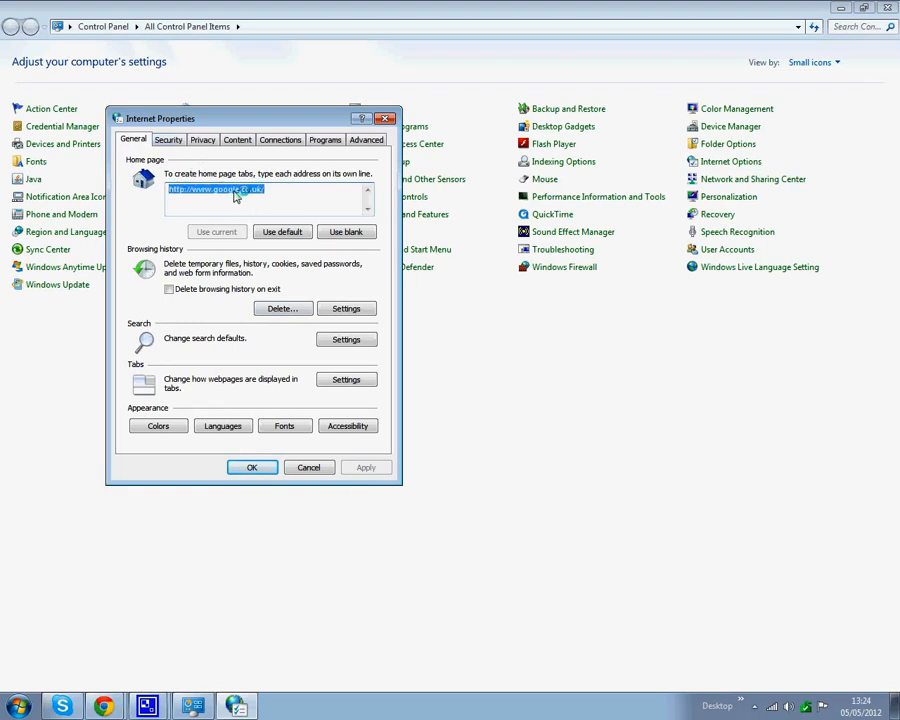
mouse_move(248, 196)
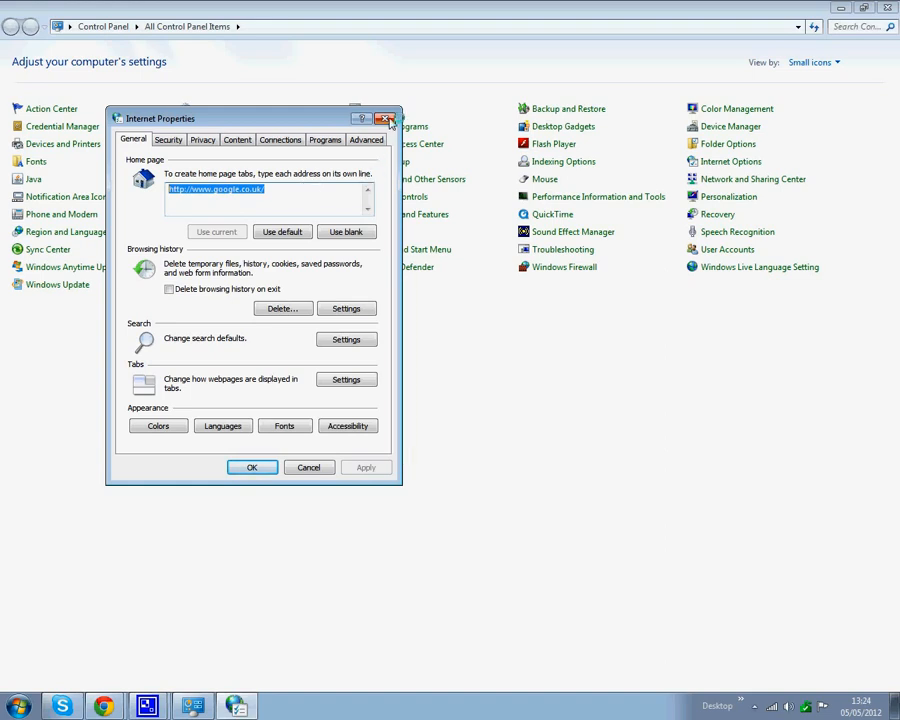
mouse_move(390, 116)
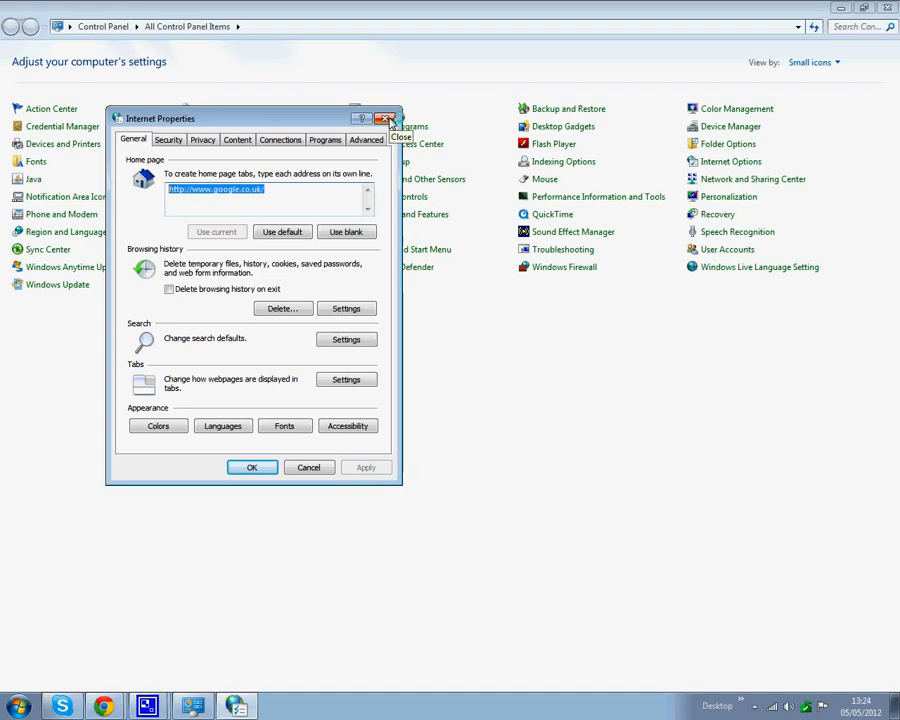